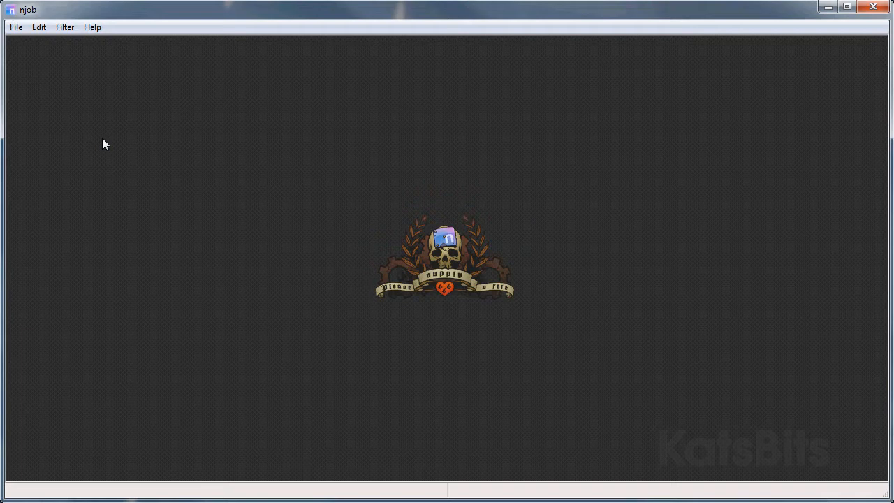
# Step: Browse for the grayscale boat body template to open it in Corel PHOTO-PAINT X5
pyautogui.click(64, 27)
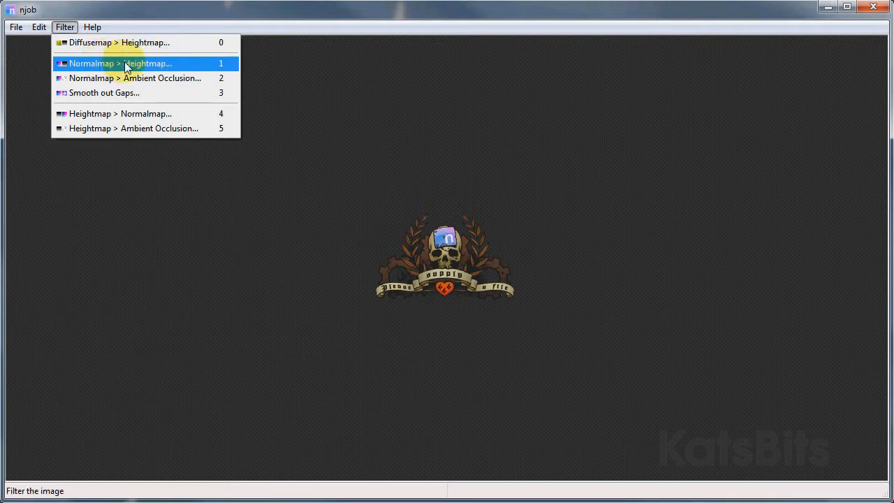
pyautogui.moveTo(107, 128)
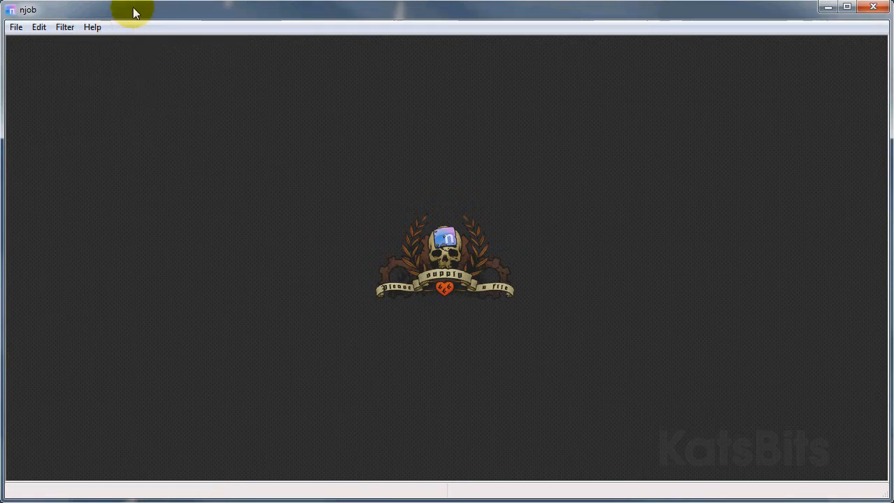
pyautogui.moveTo(78, 106)
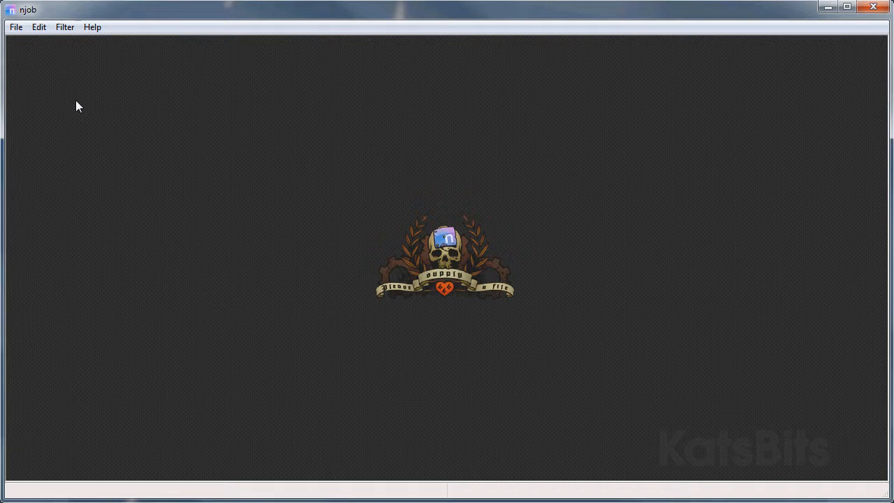
pyautogui.click(15, 27)
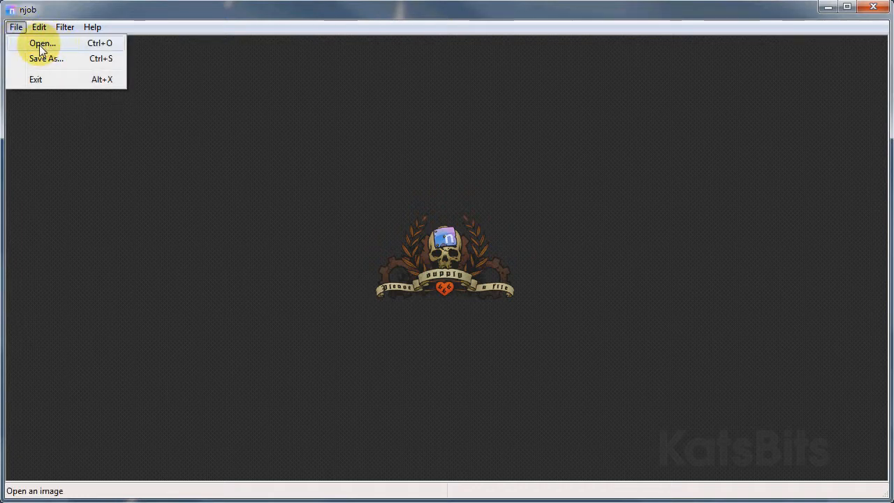
pyautogui.click(42, 42)
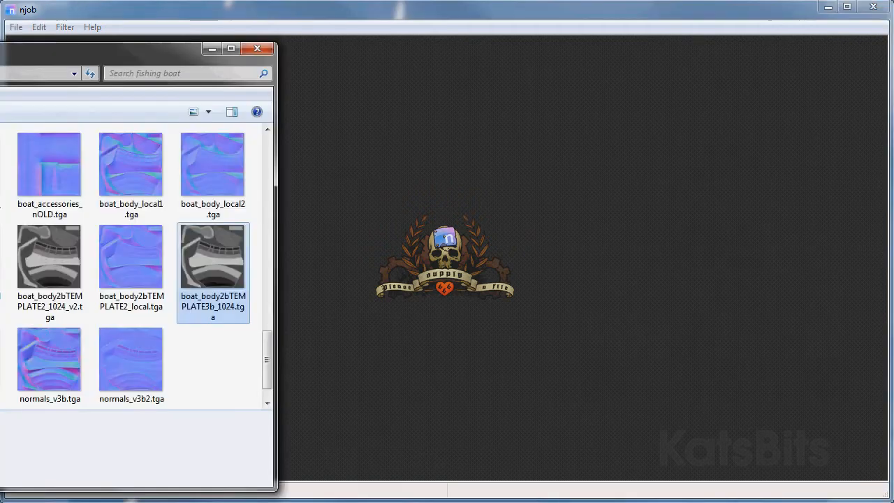
pyautogui.moveTo(49, 256)
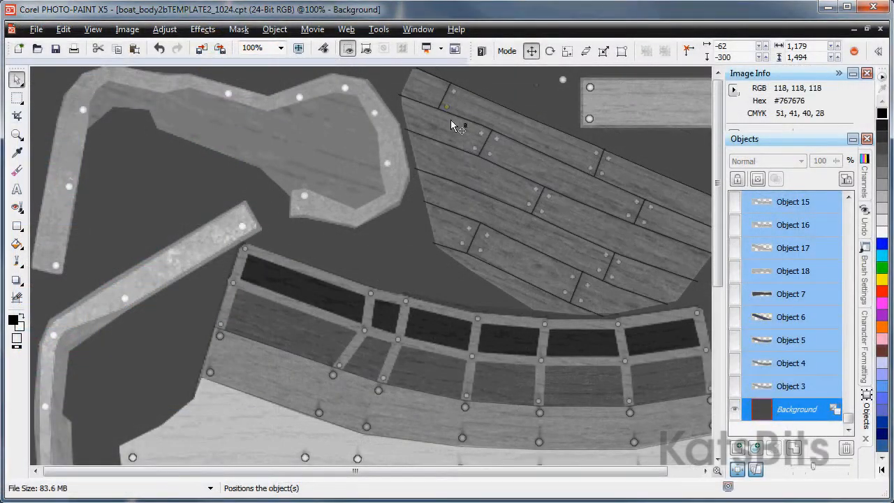
# Step: Copy the grayscale wooden boat texture from Corel PHOTO-PAINT X5 to the clipboard
pyautogui.click(275, 29)
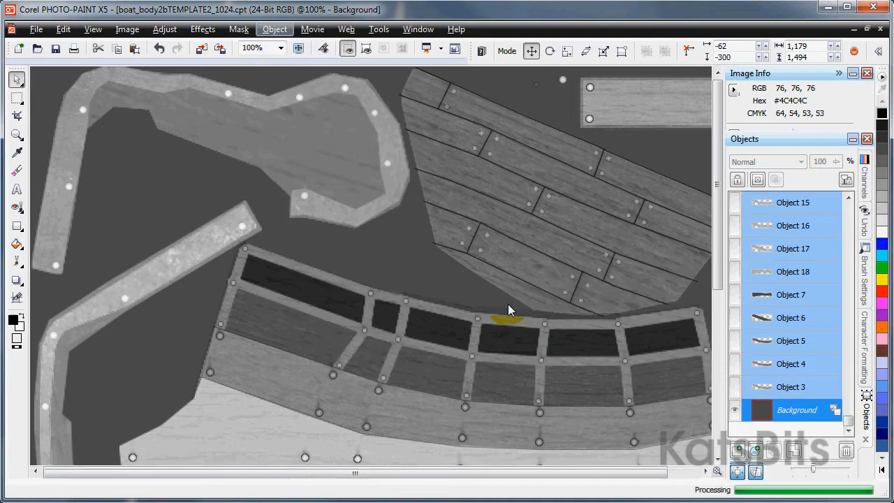
pyautogui.click(63, 29)
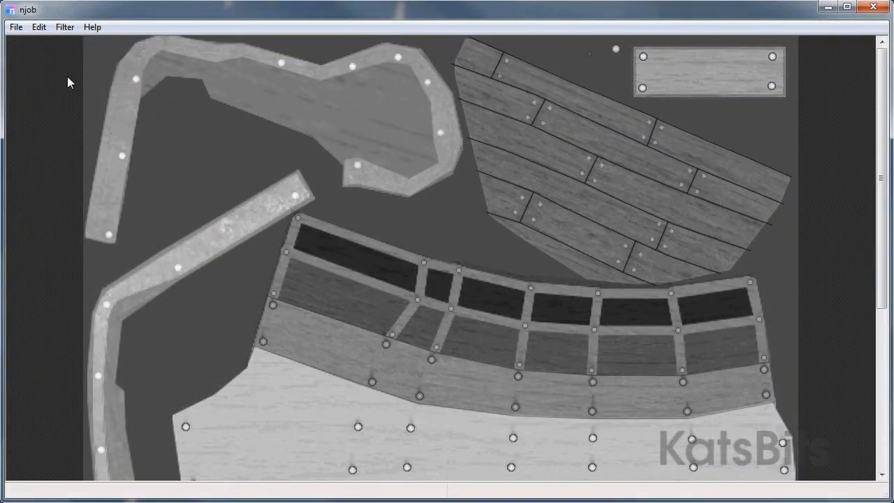
# Step: Paste the boat texture into njob and bring up the heightmap filters list
pyautogui.click(38, 27)
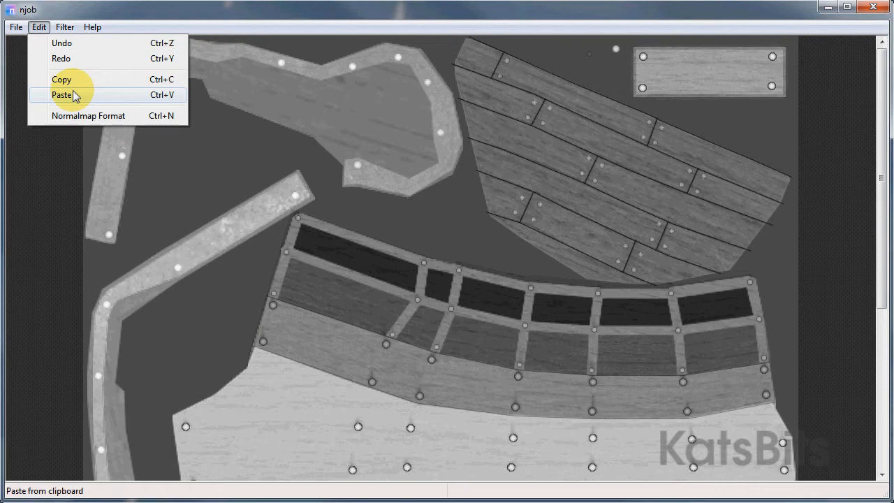
pyautogui.click(64, 26)
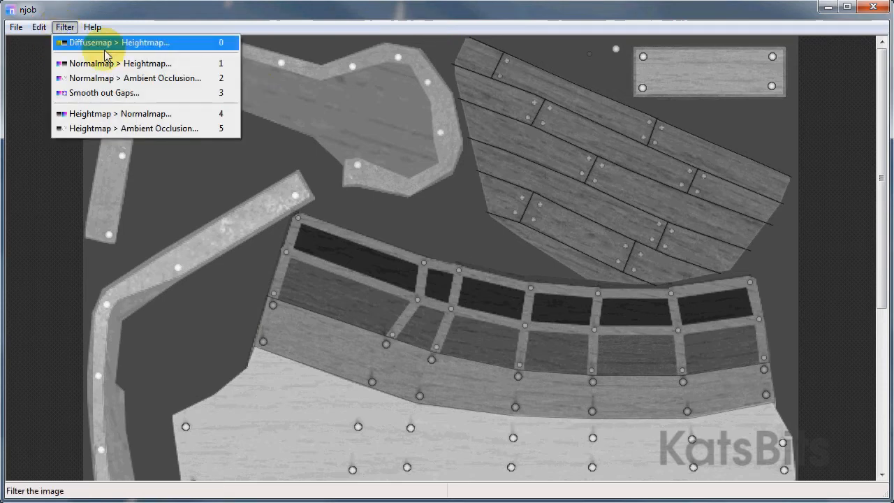
pyautogui.moveTo(89, 113)
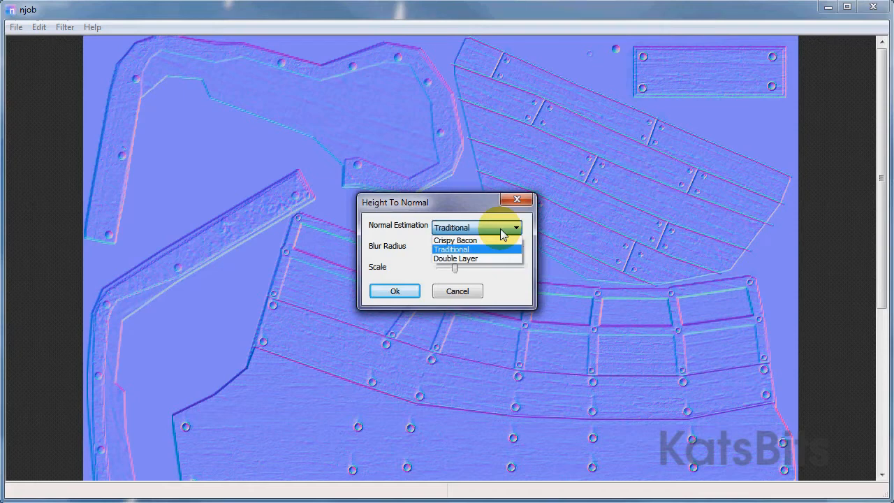
# Step: Try Crispy Bacon then Double Layer estimation, adjust Blur Radius and Scale, and apply
pyautogui.click(454, 240)
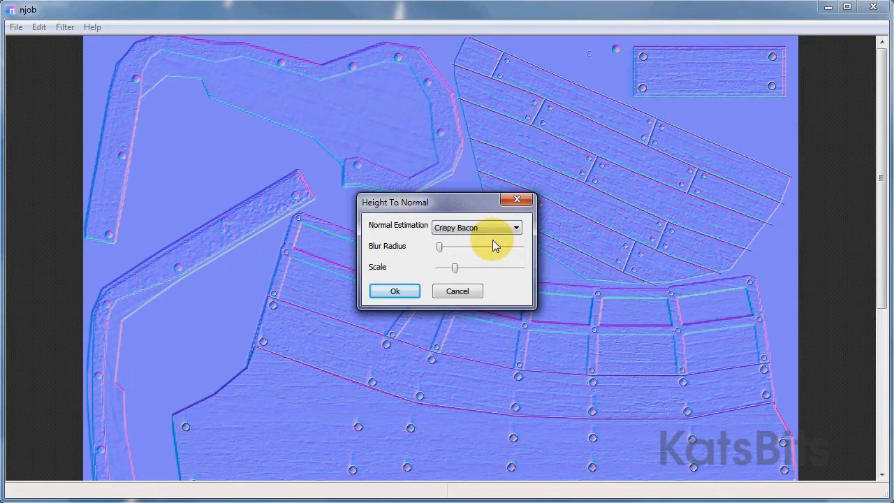
pyautogui.click(515, 227)
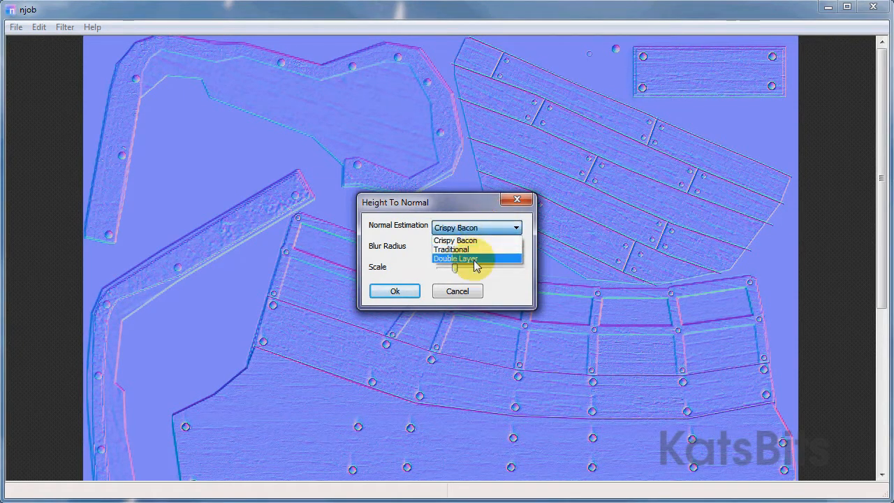
pyautogui.click(455, 259)
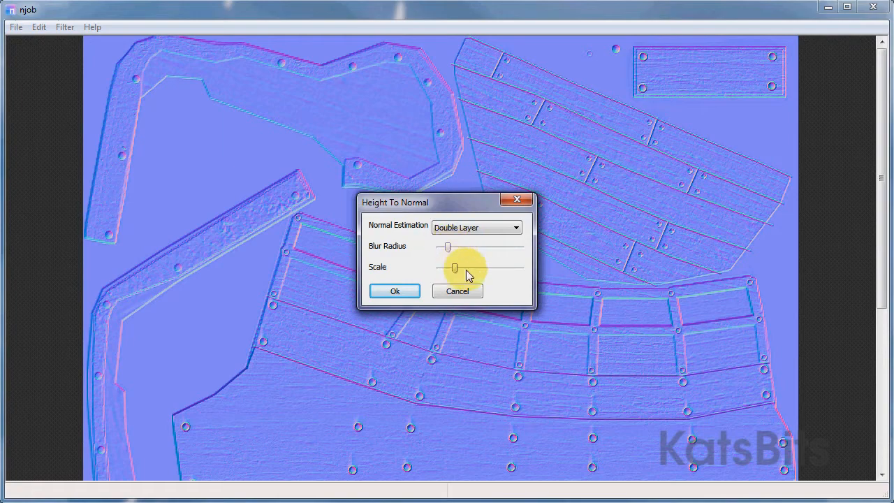
pyautogui.moveTo(454, 268); pyautogui.dragTo(471, 270)
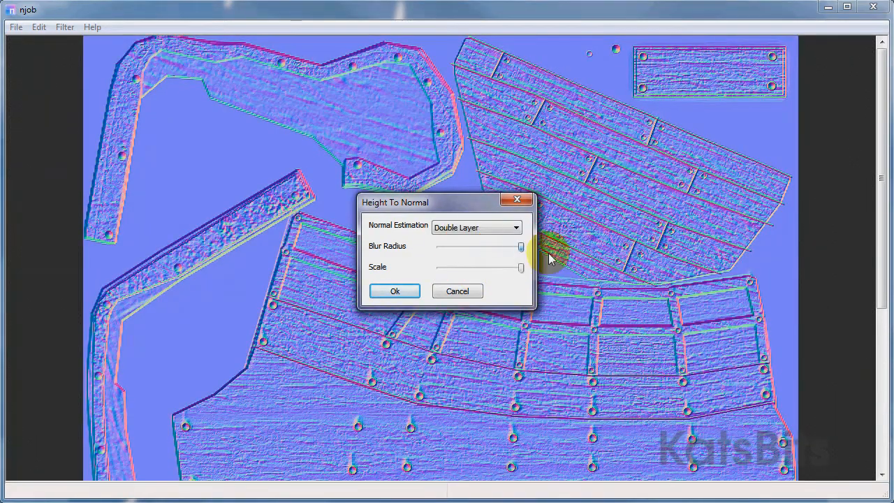
pyautogui.moveTo(521, 247); pyautogui.dragTo(443, 247)
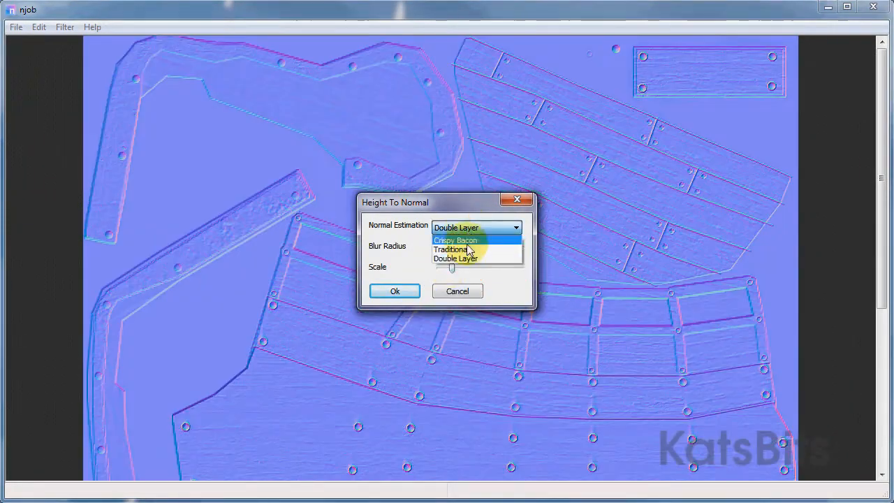
pyautogui.click(394, 291)
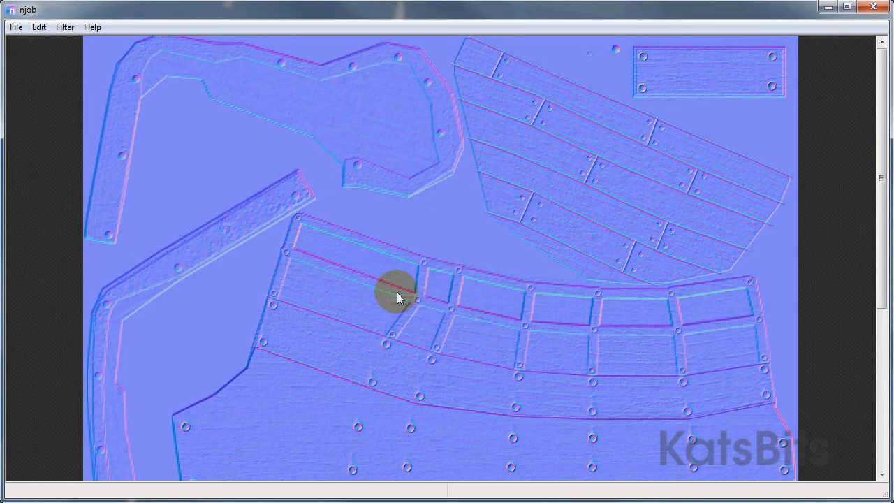
pyautogui.moveTo(223, 313)
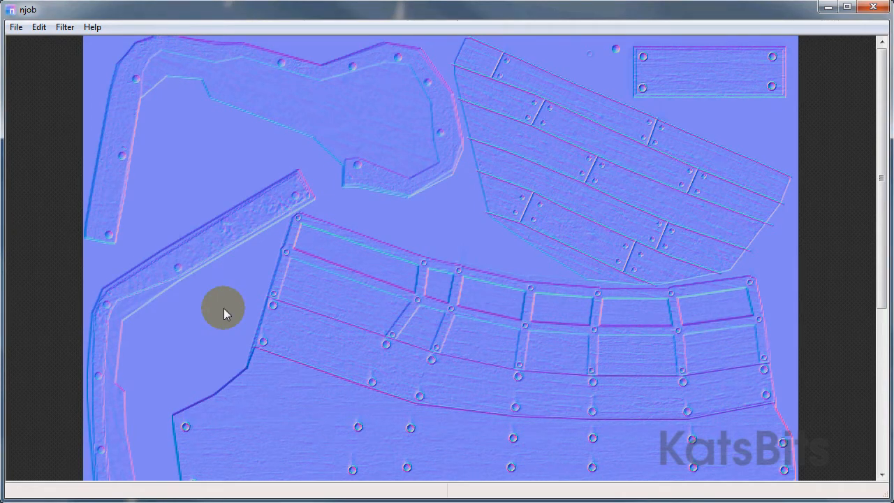
# Step: Accept the Normalmap Format with all axis flips, DuDv and tiling left unticked
pyautogui.click(38, 26)
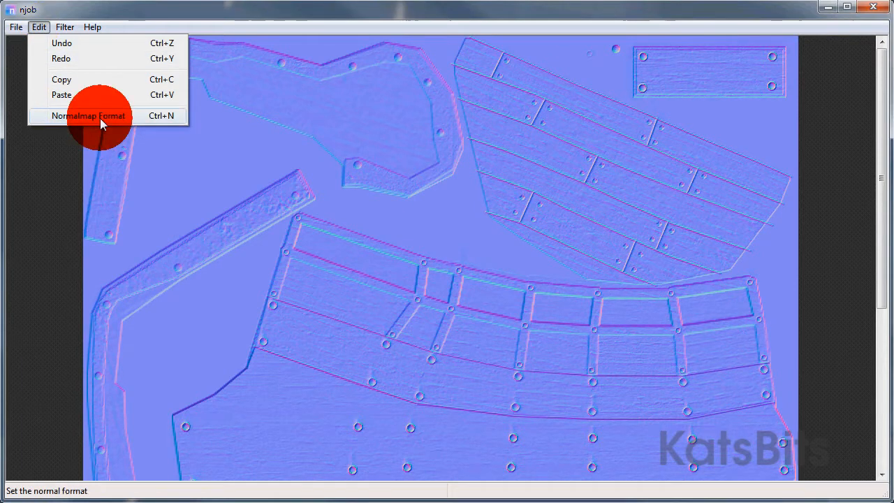
pyautogui.click(88, 115)
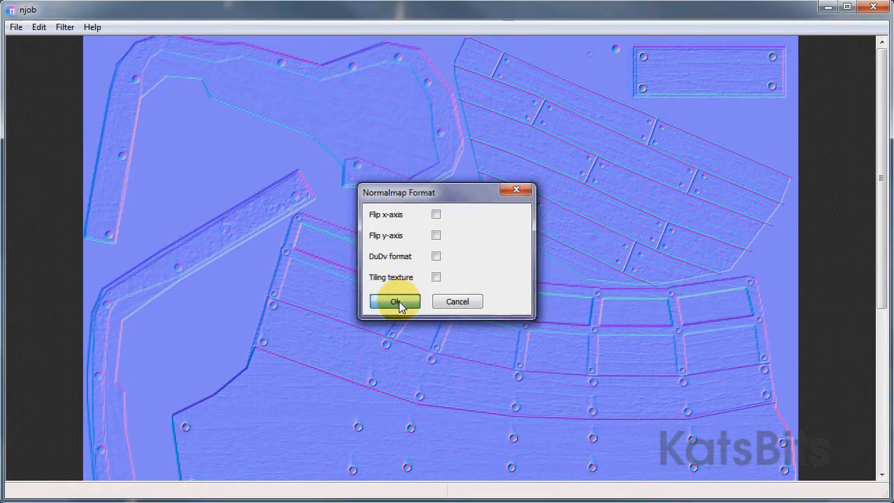
pyautogui.click(394, 301)
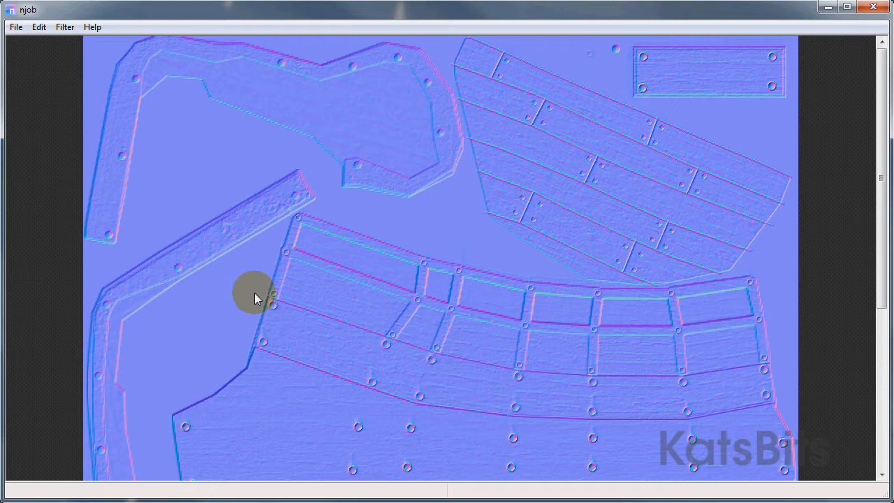
pyautogui.moveTo(464, 216)
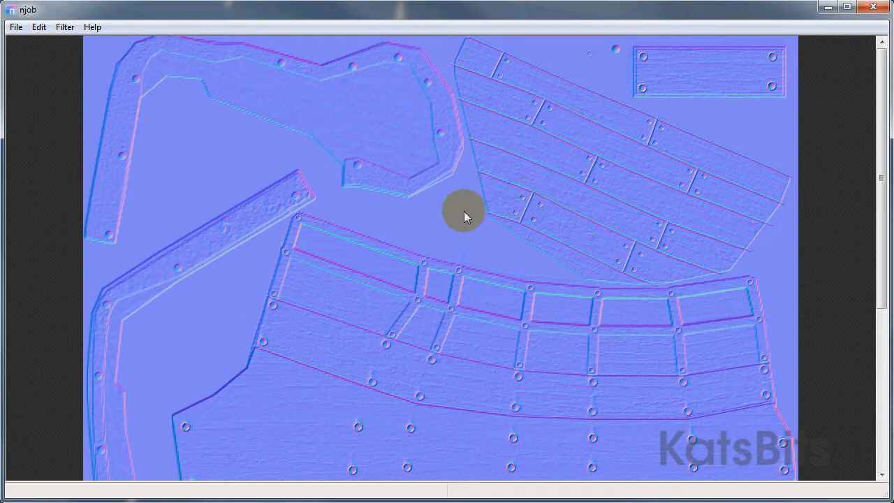
pyautogui.click(15, 27)
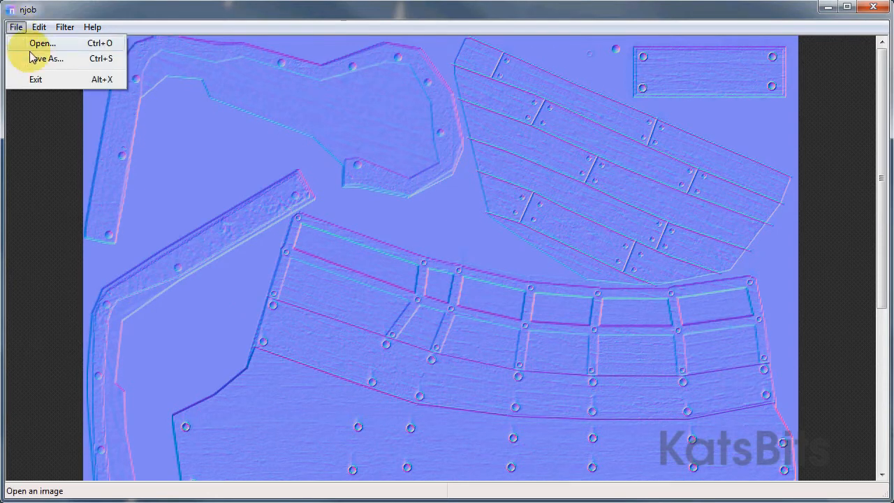
pyautogui.click(46, 58)
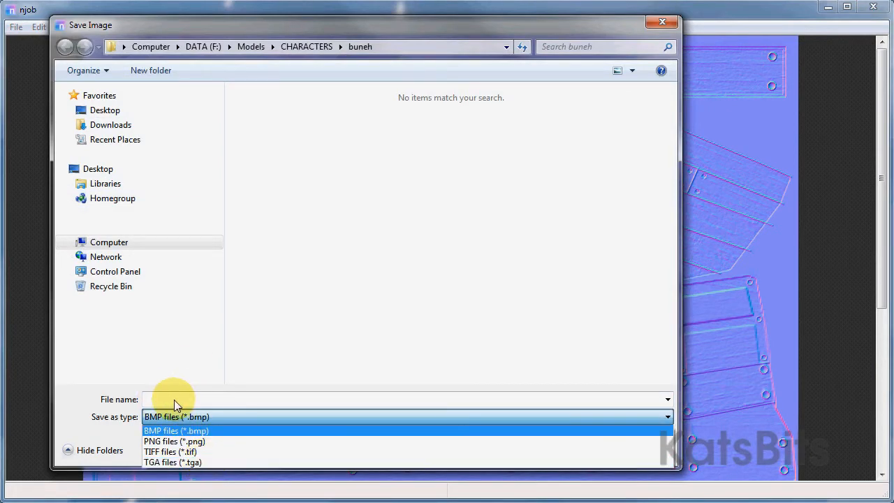
pyautogui.click(175, 430)
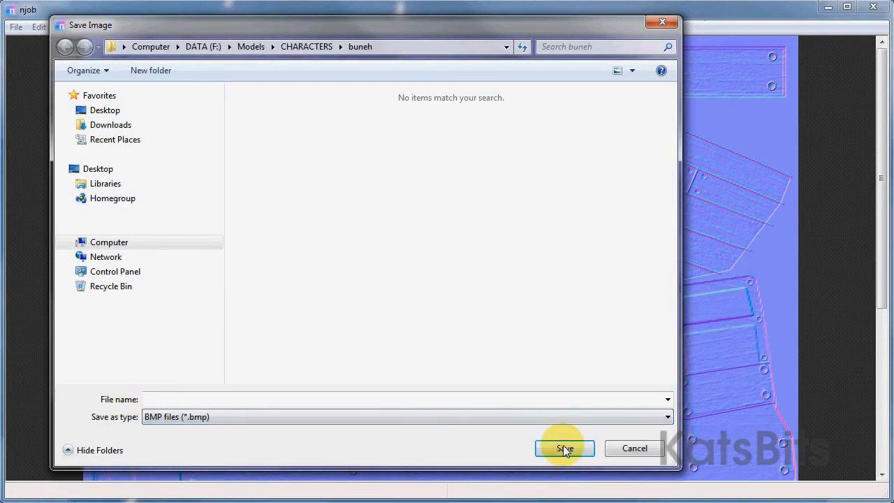
pyautogui.moveTo(634, 447)
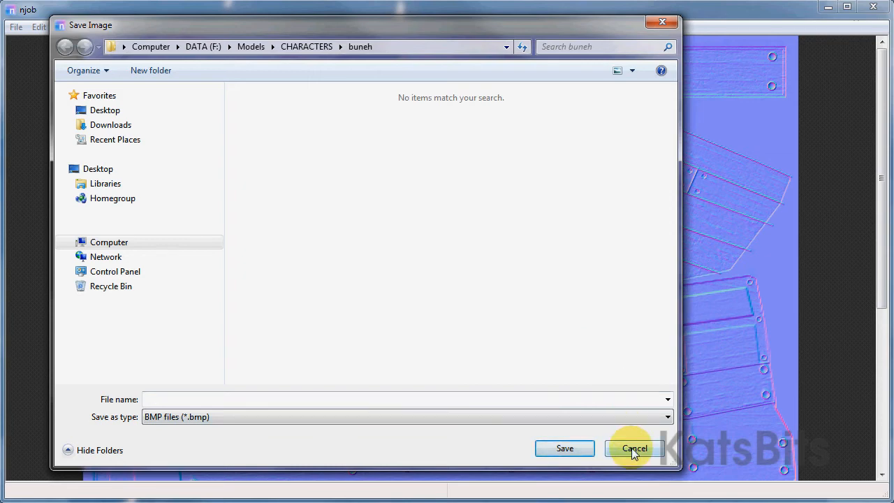
pyautogui.click(633, 447)
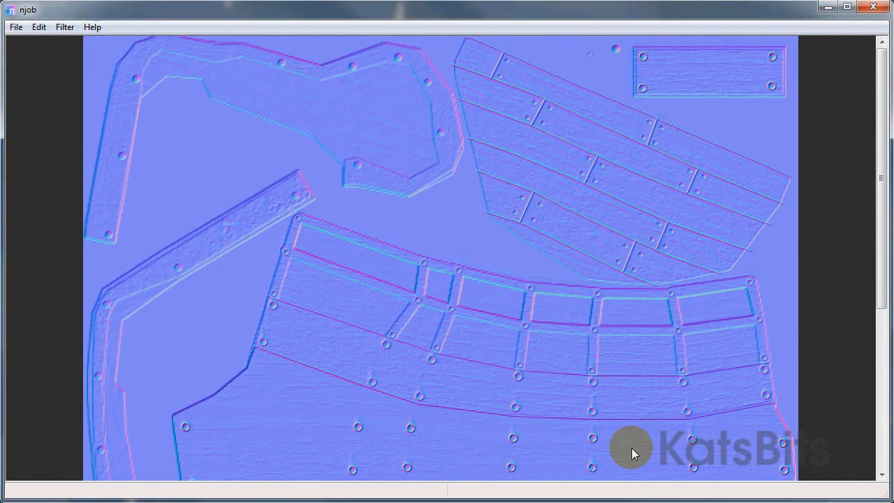